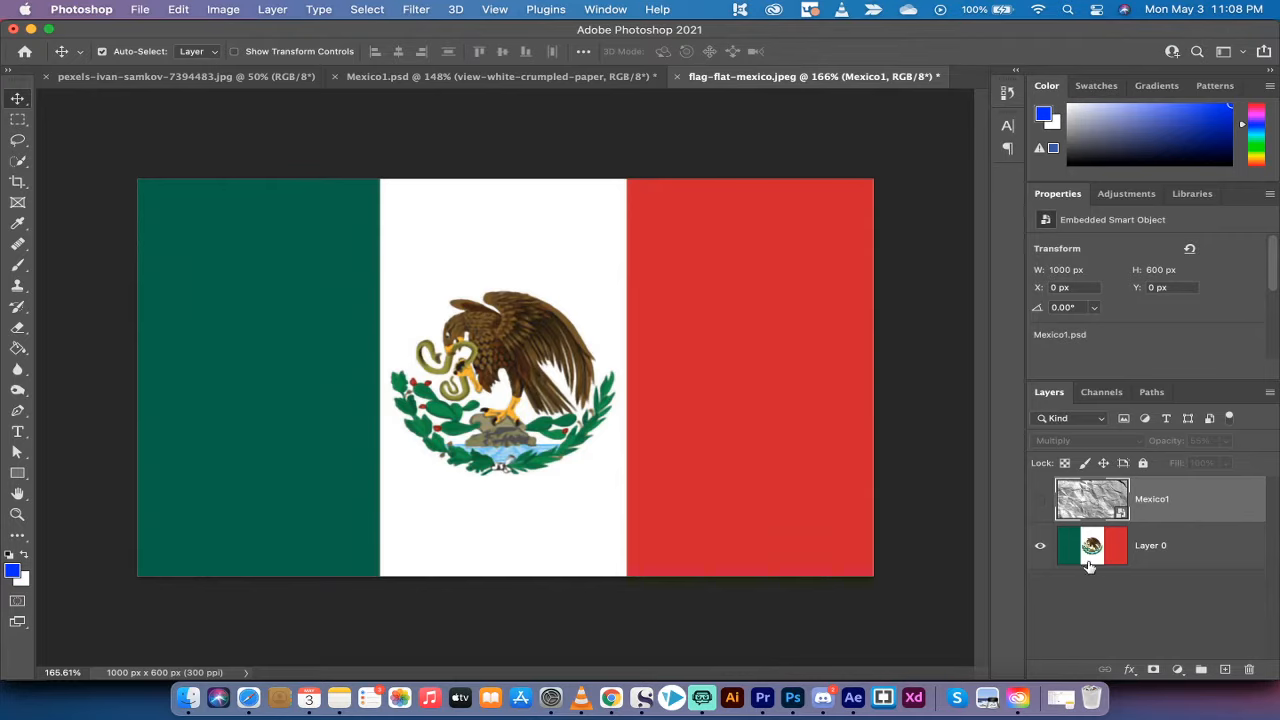
# Toggle layer visibility so the crumpled paper texture shows over the flag layer in Multiply.
pyautogui.click(1150, 544)
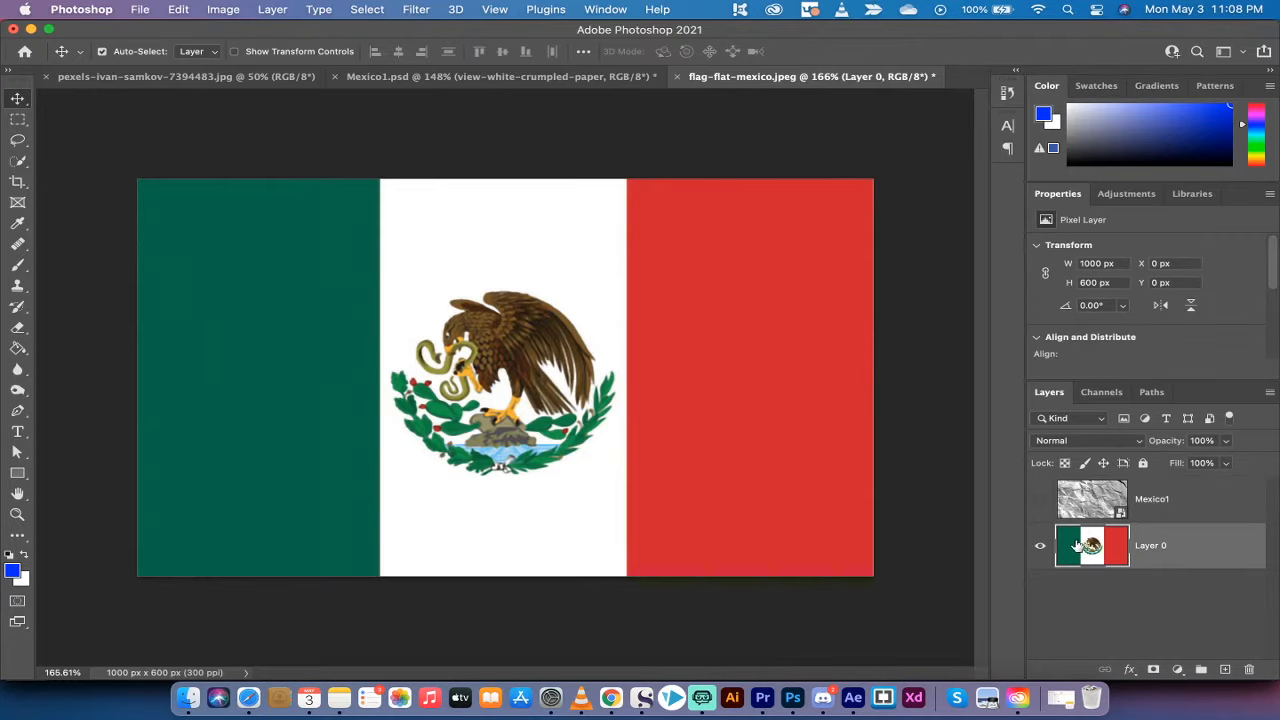
pyautogui.moveTo(1092, 544)
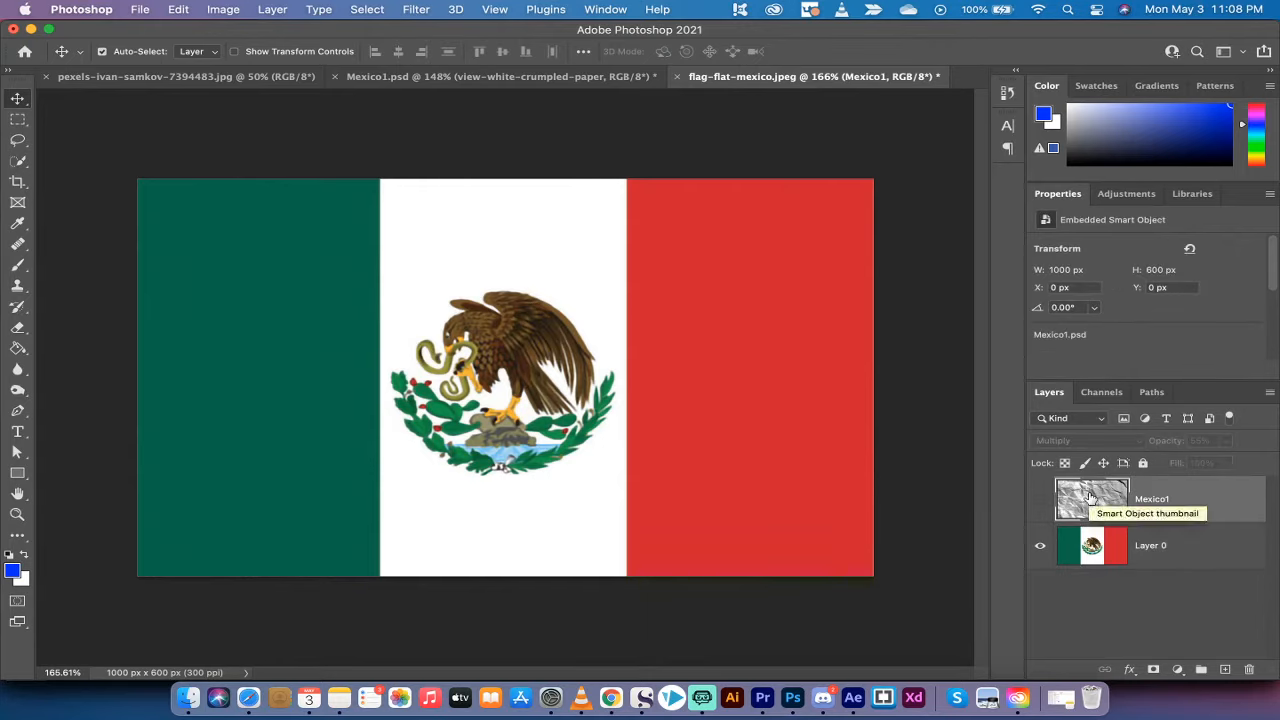
pyautogui.click(1040, 544)
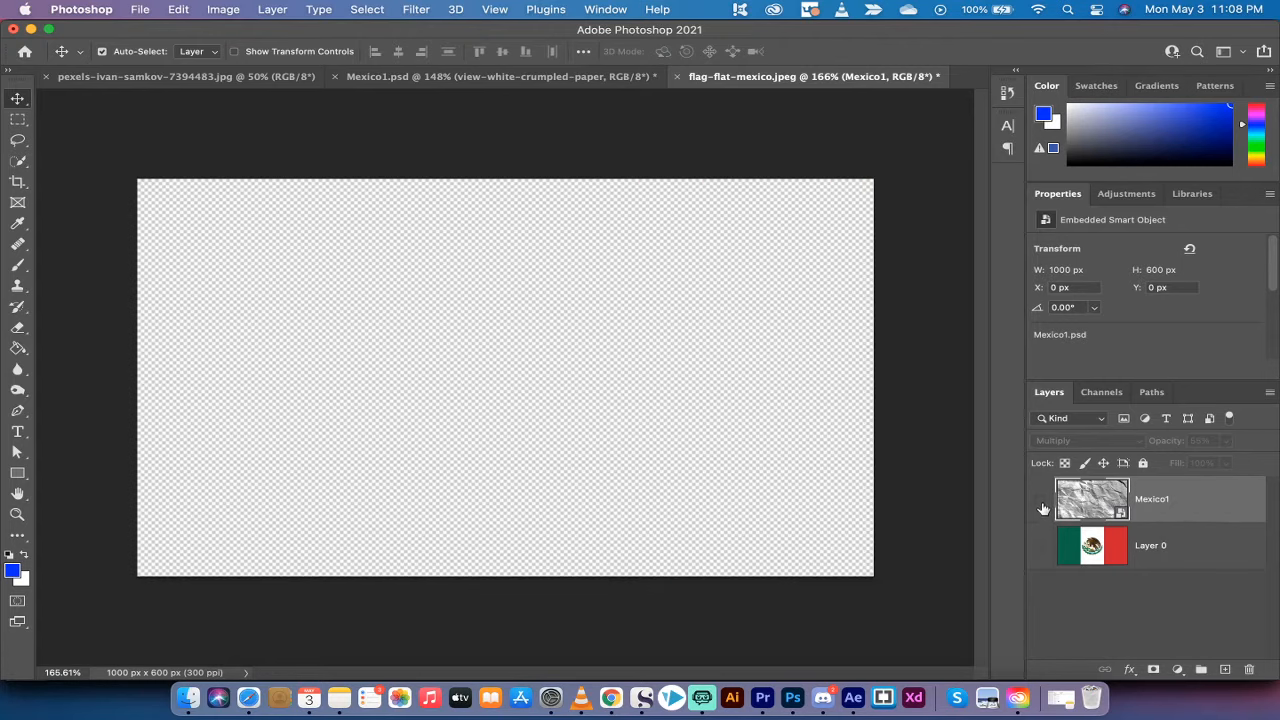
pyautogui.click(1040, 500)
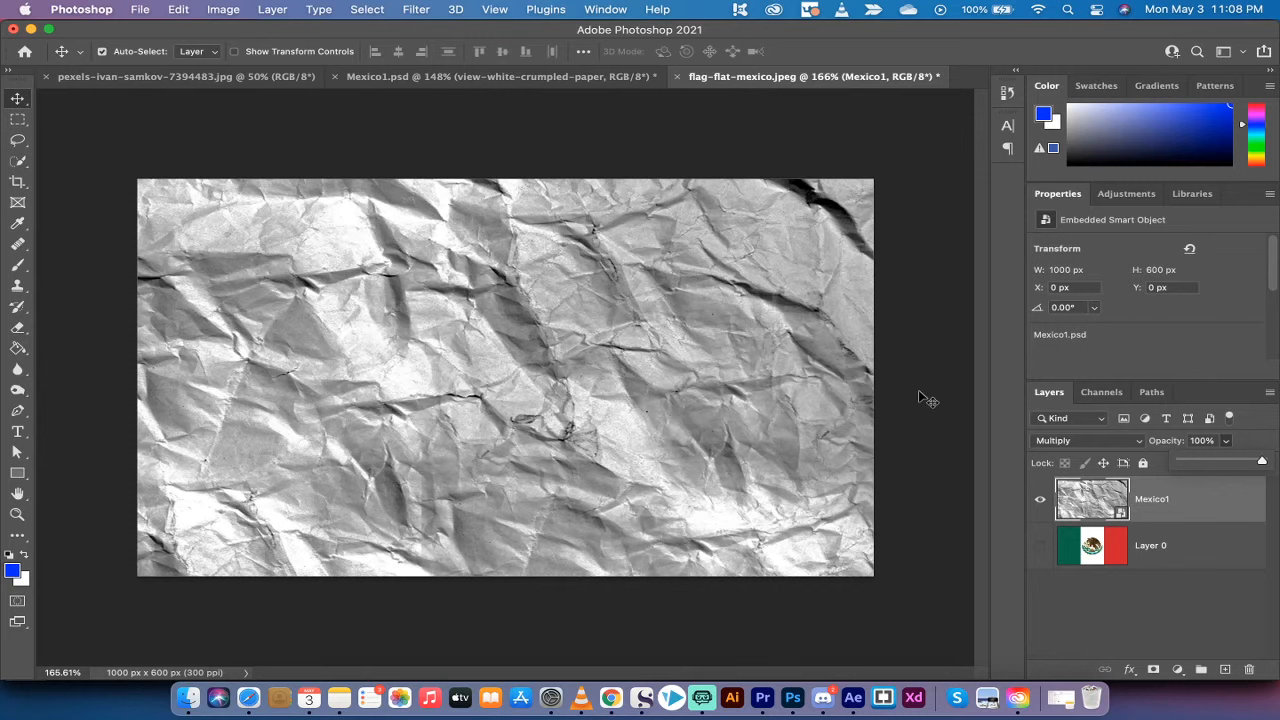
pyautogui.moveTo(648, 400)
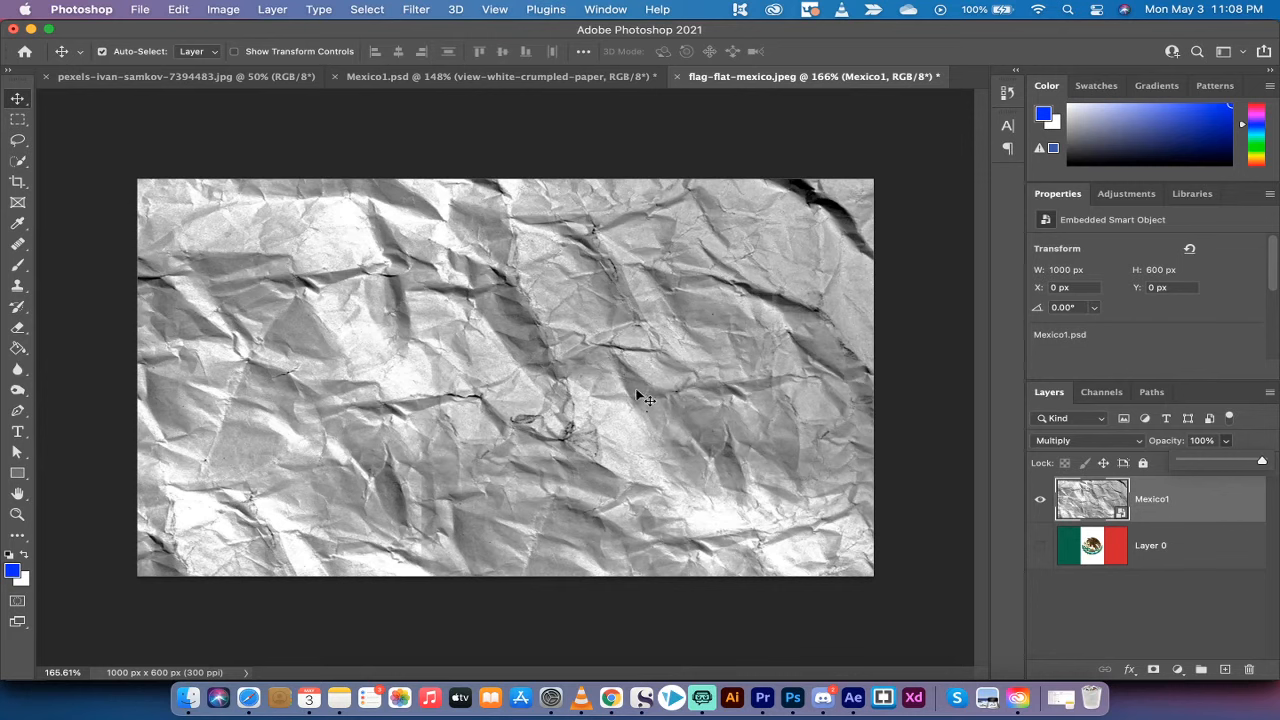
pyautogui.moveTo(638, 432)
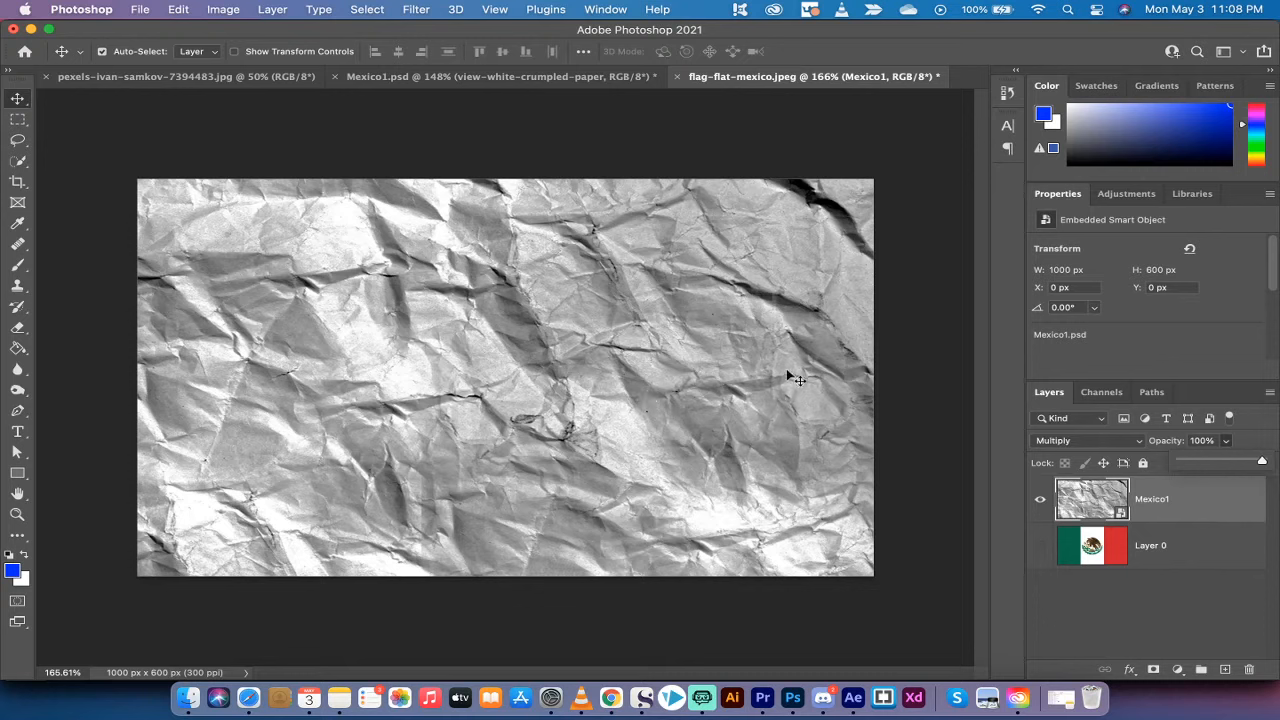
pyautogui.click(1040, 544)
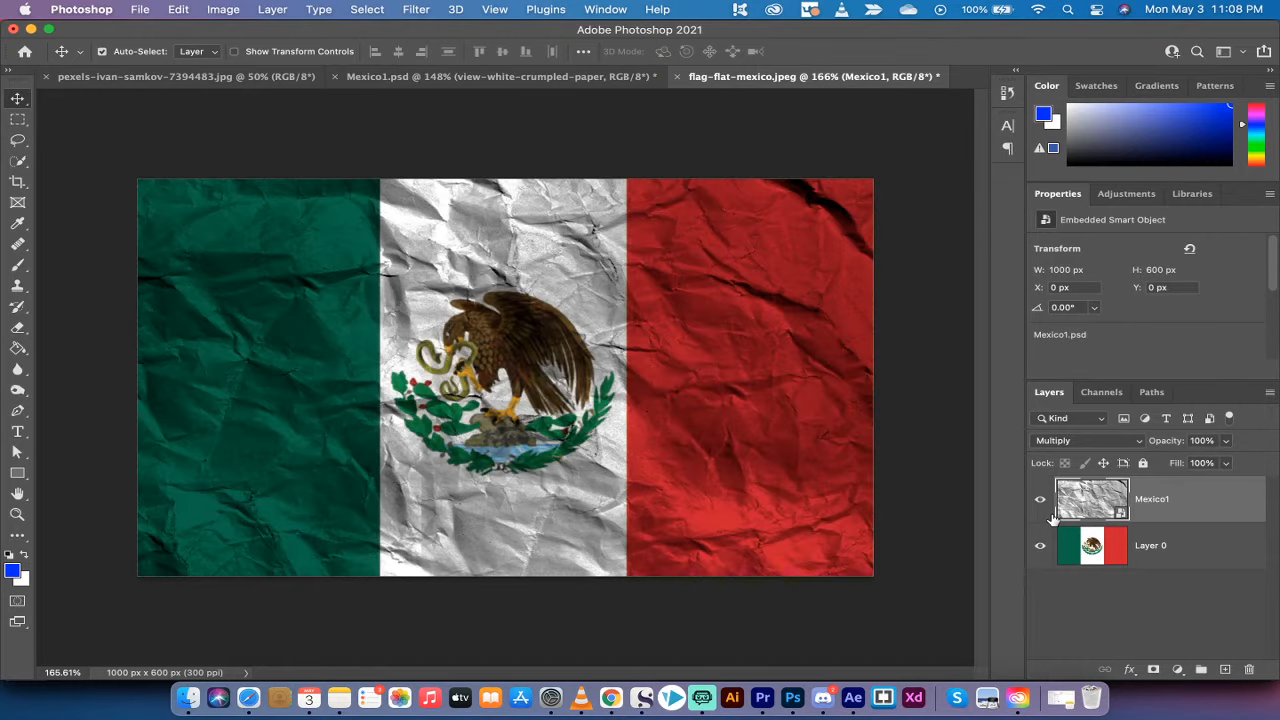
pyautogui.click(1084, 440)
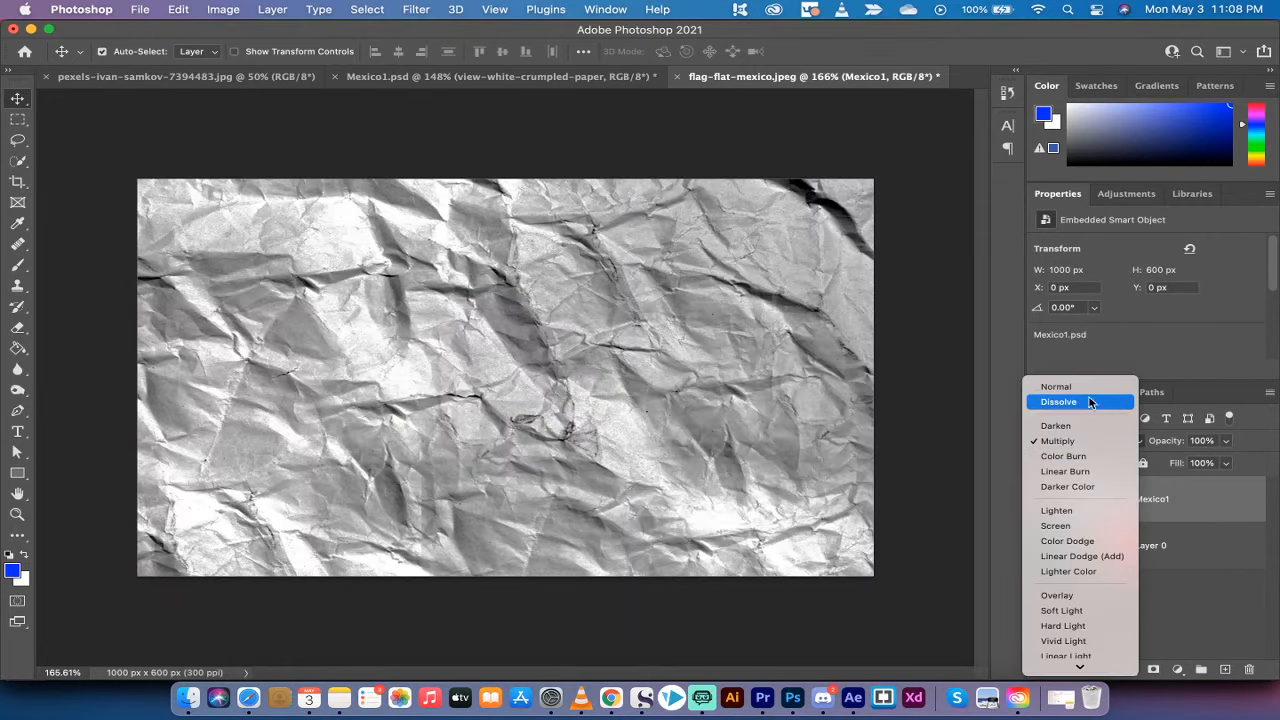
pyautogui.click(1056, 386)
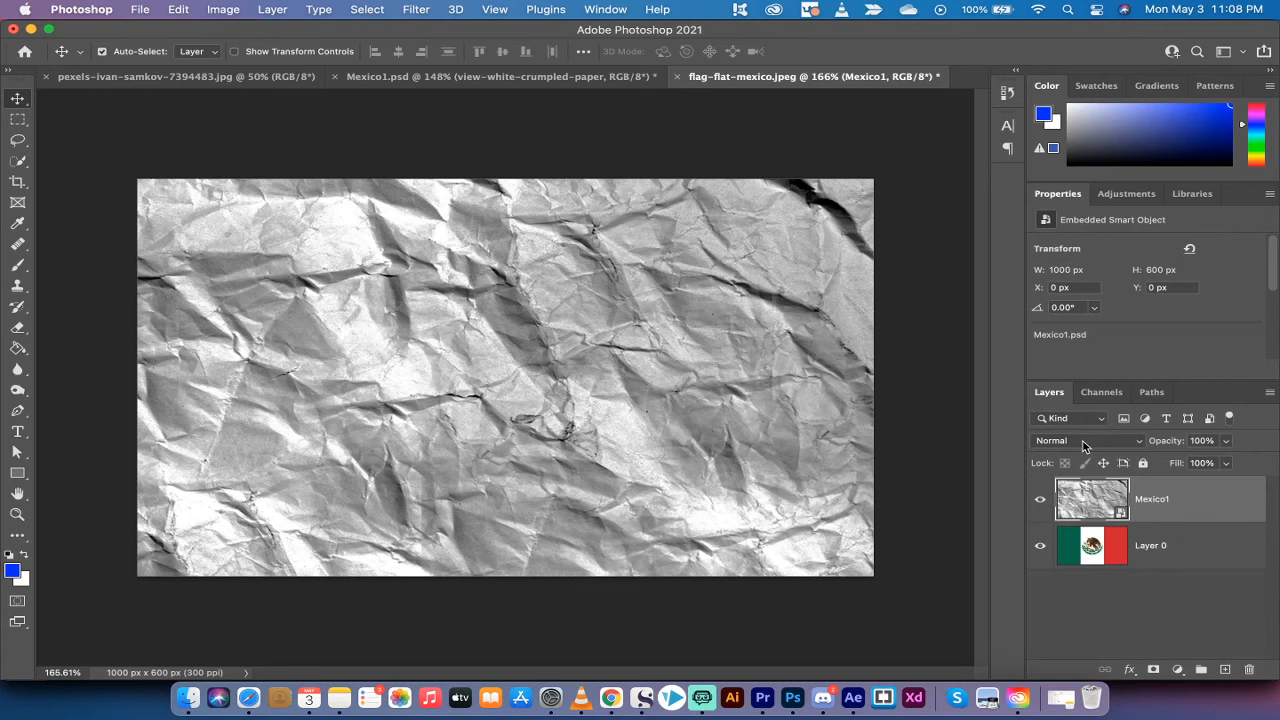
pyautogui.moveTo(1084, 440)
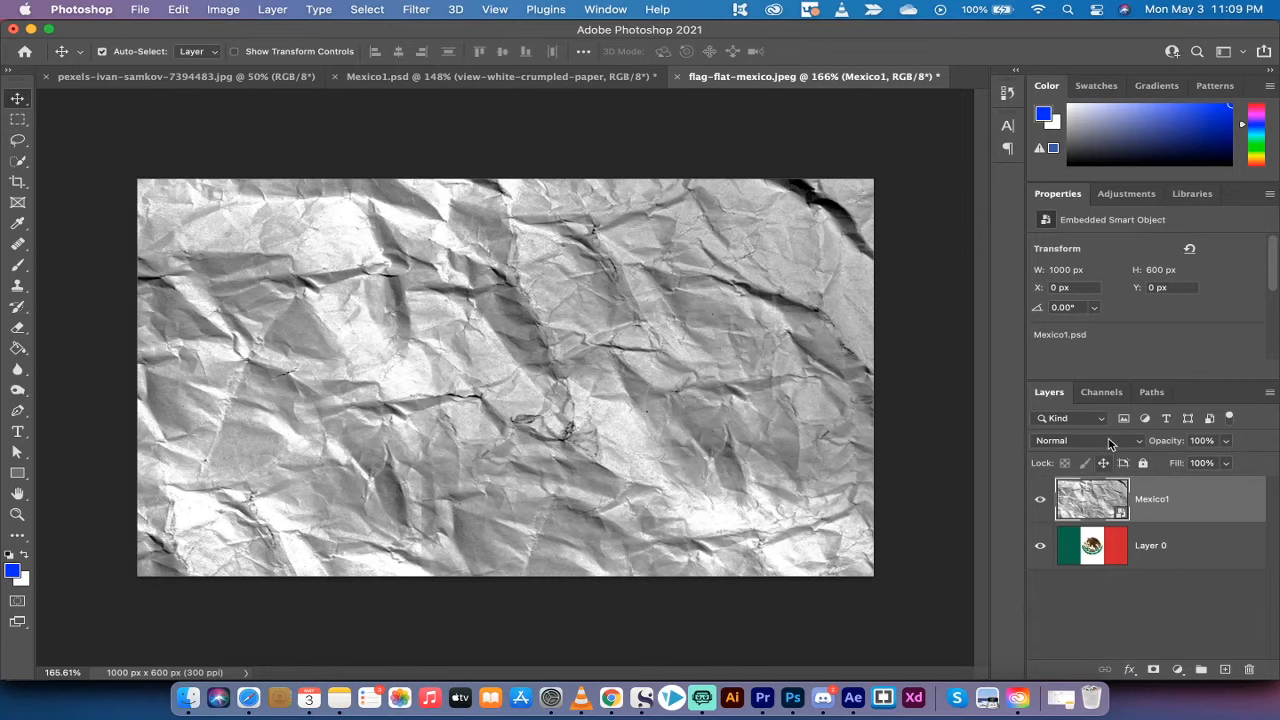
pyautogui.click(1084, 440)
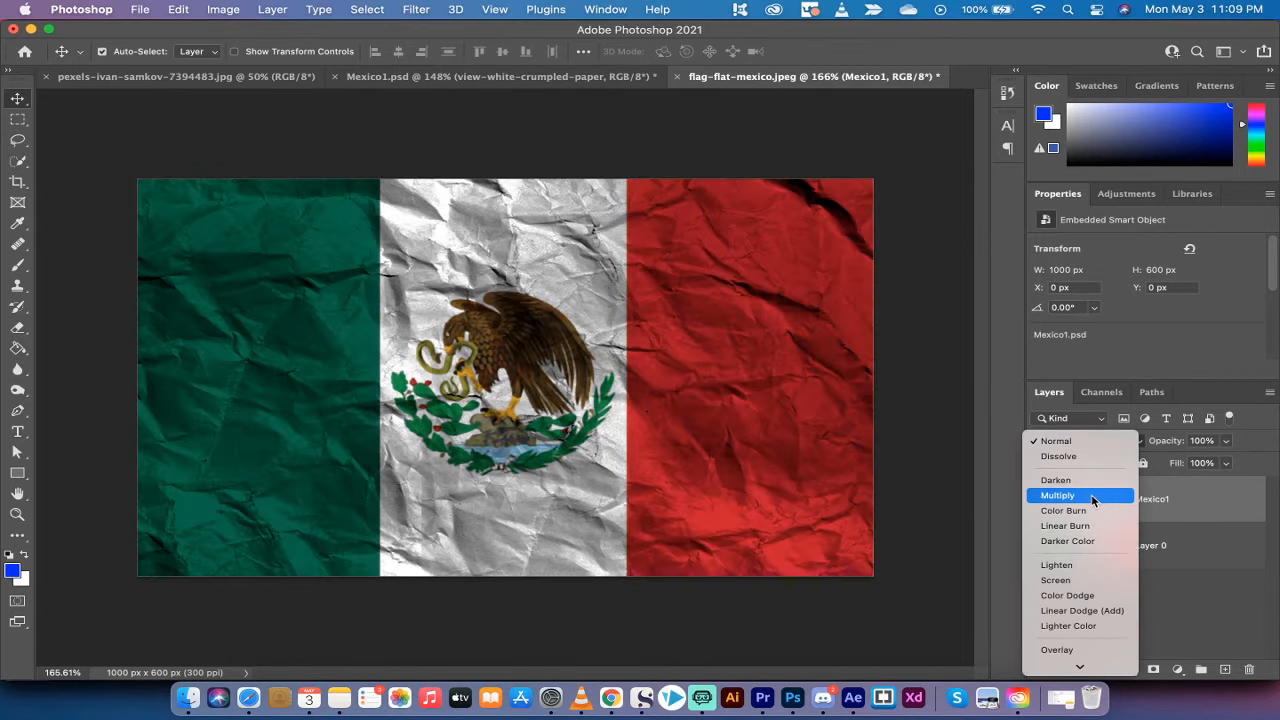
pyautogui.click(1056, 496)
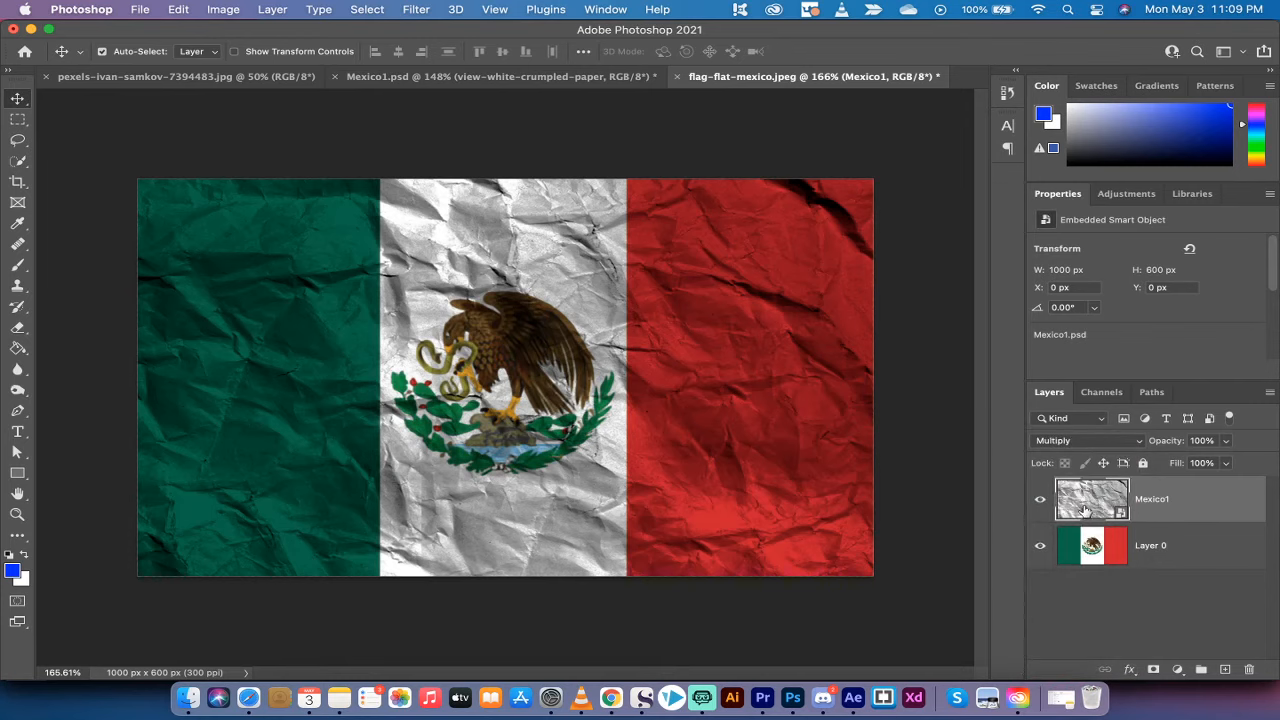
pyautogui.moveTo(848, 376)
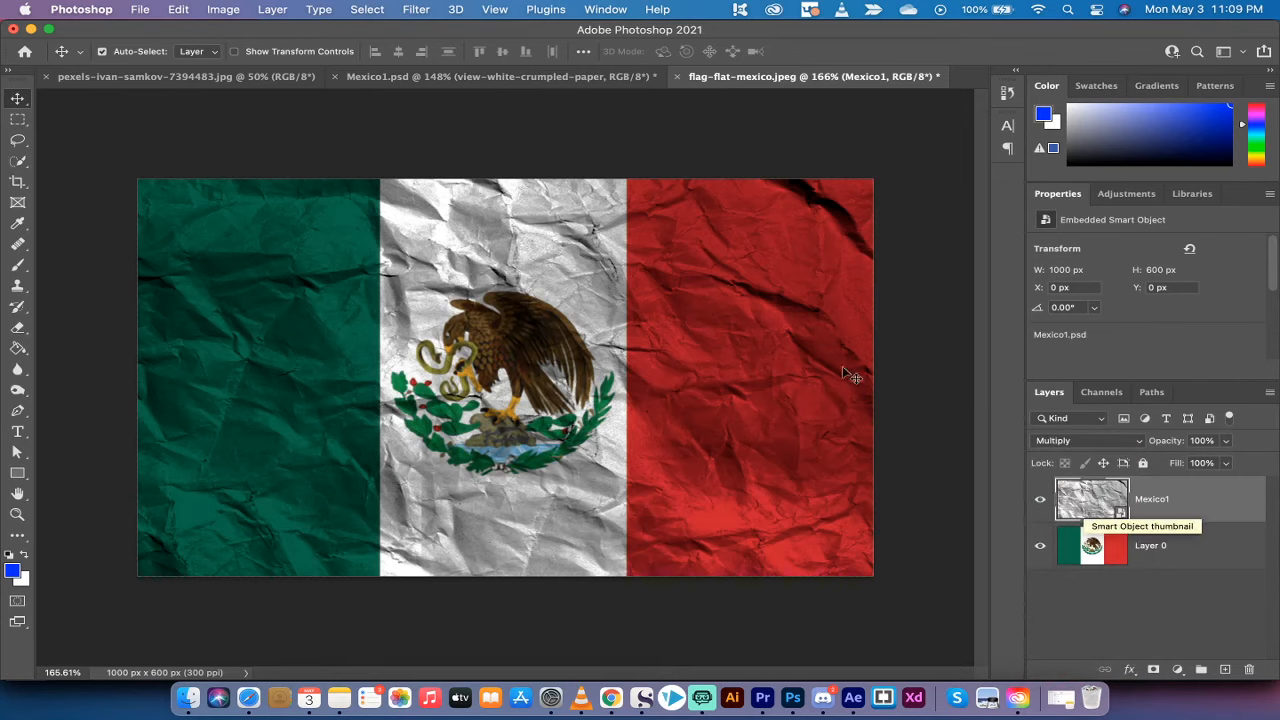
pyautogui.moveTo(820, 250)
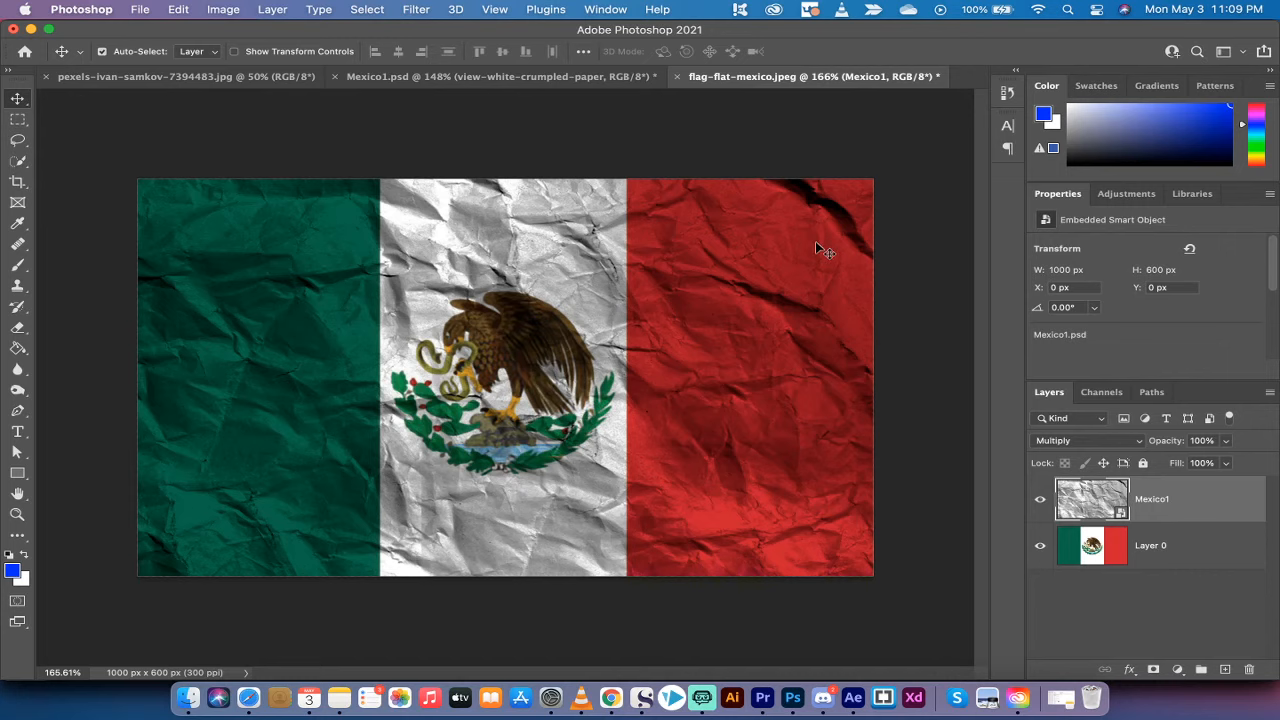
pyautogui.moveTo(1156, 480)
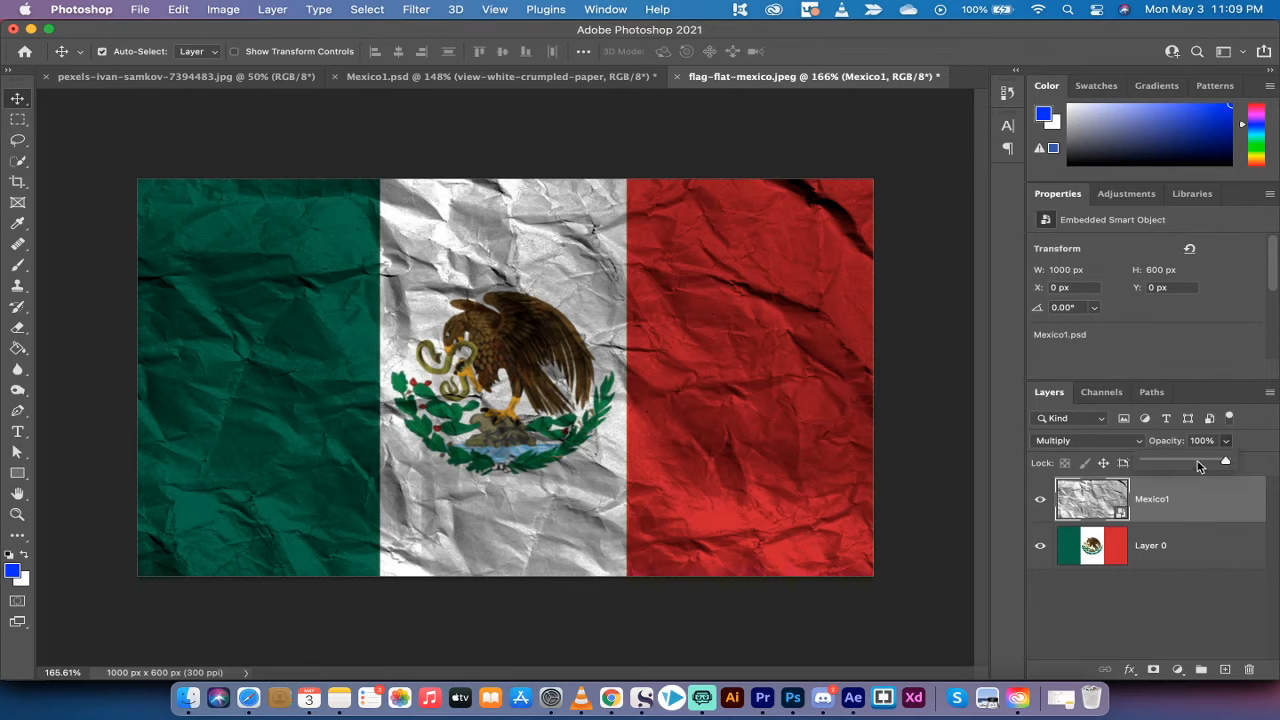
# Lower the Mexico1 texture layer's opacity to 60% for subtler wrinkles.
pyautogui.moveTo(1224, 460); pyautogui.dragTo(1190, 460)
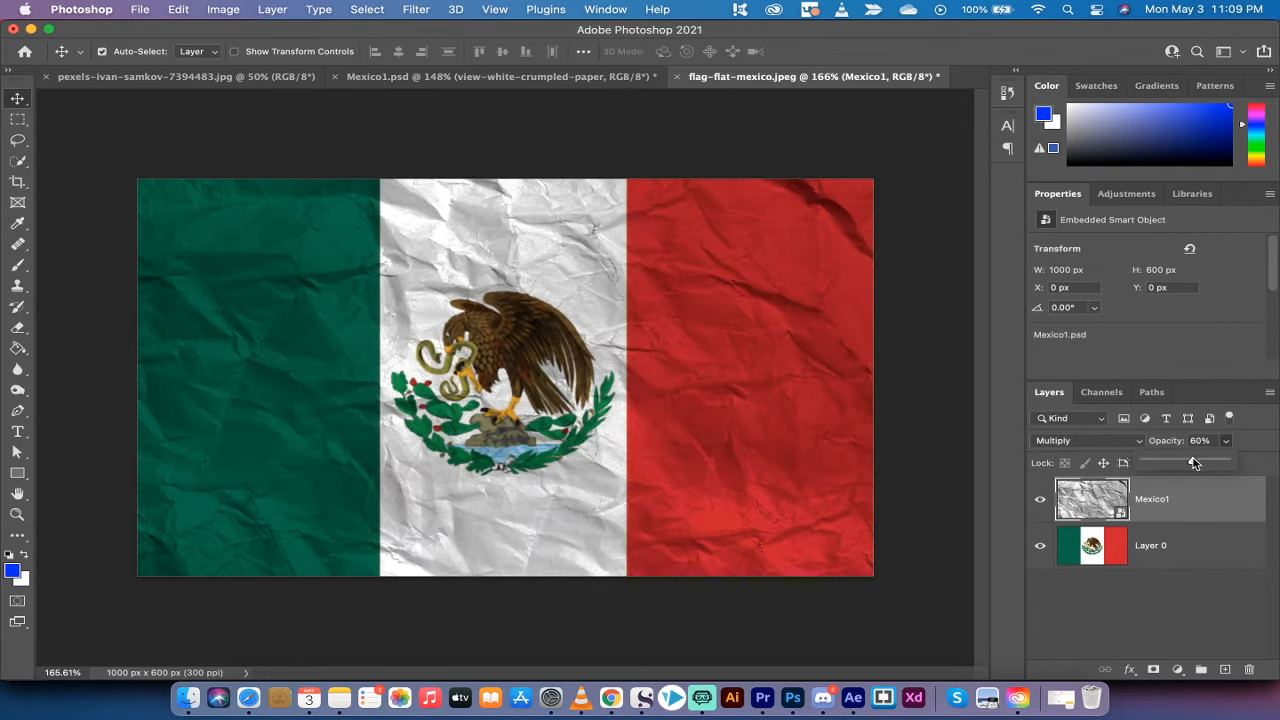
pyautogui.moveTo(1228, 448)
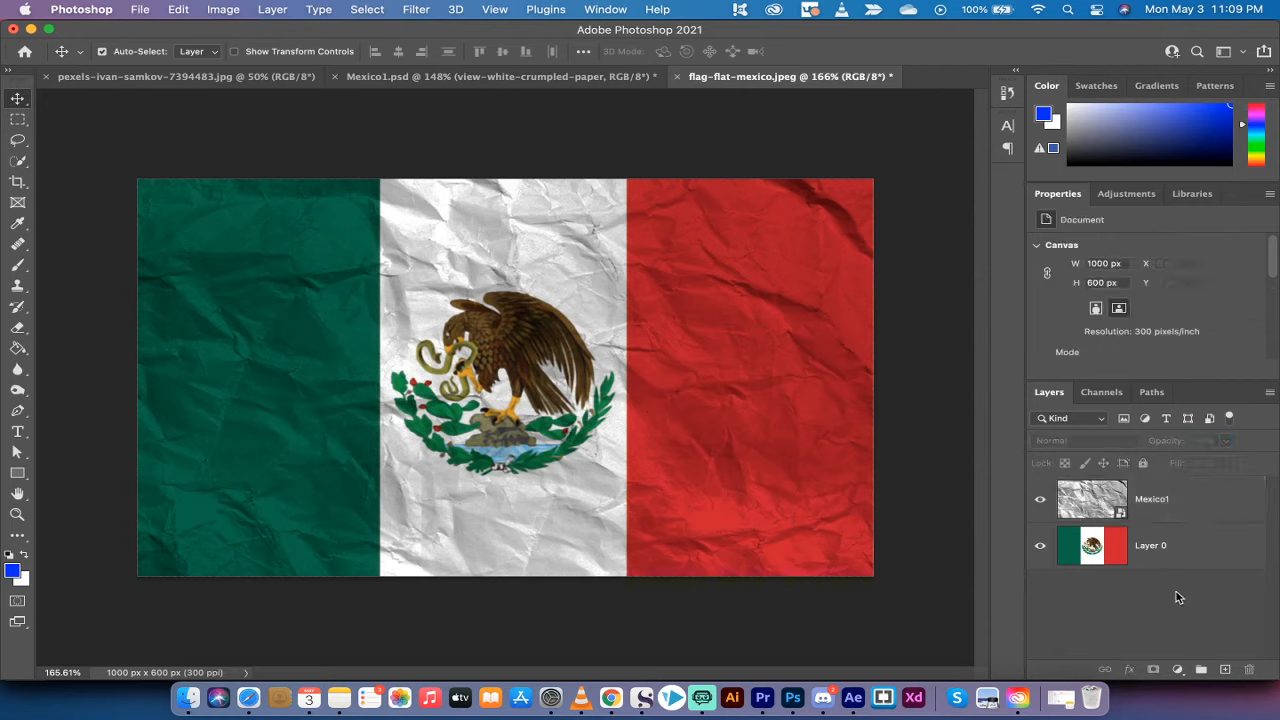
pyautogui.moveTo(878, 442)
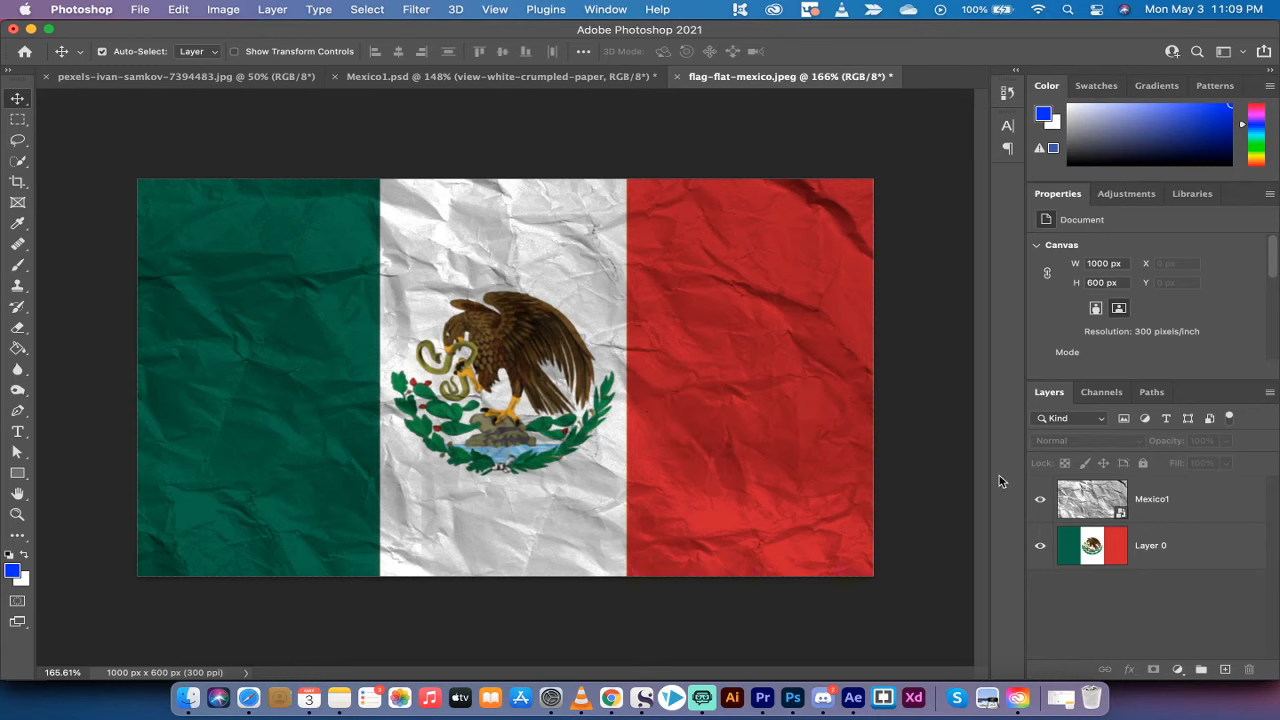
pyautogui.click(1040, 500)
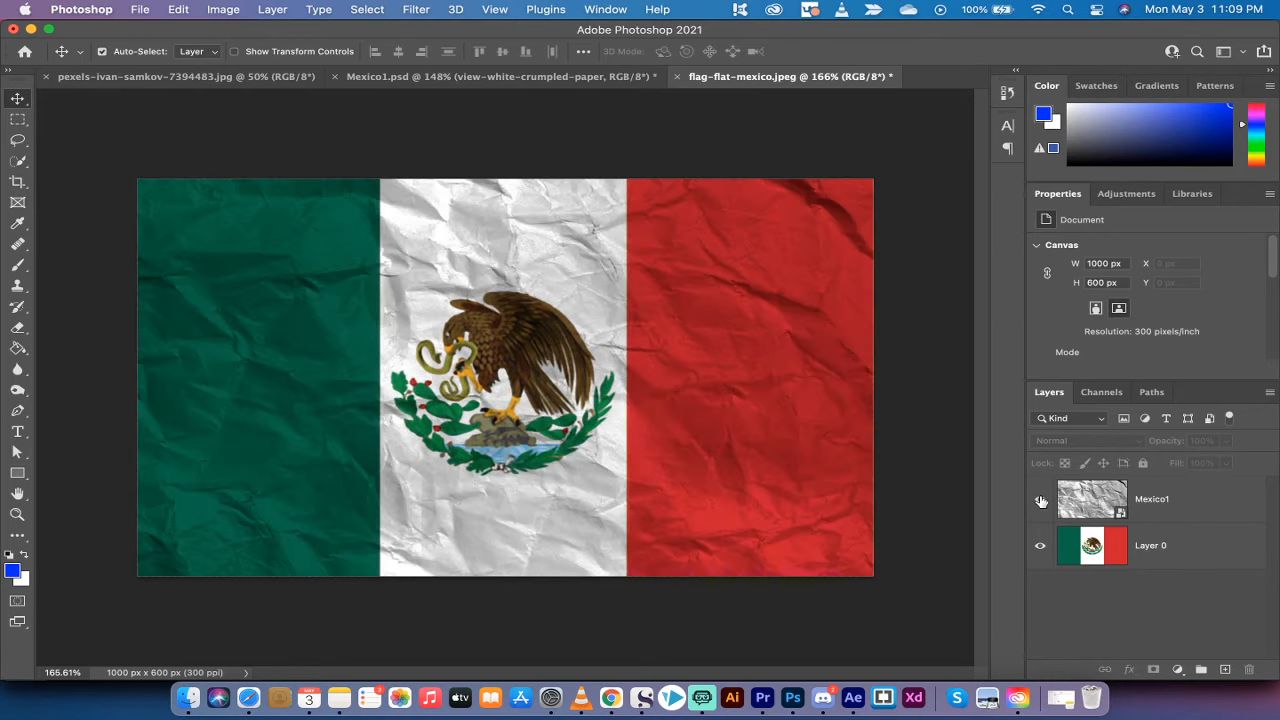
pyautogui.click(1040, 500)
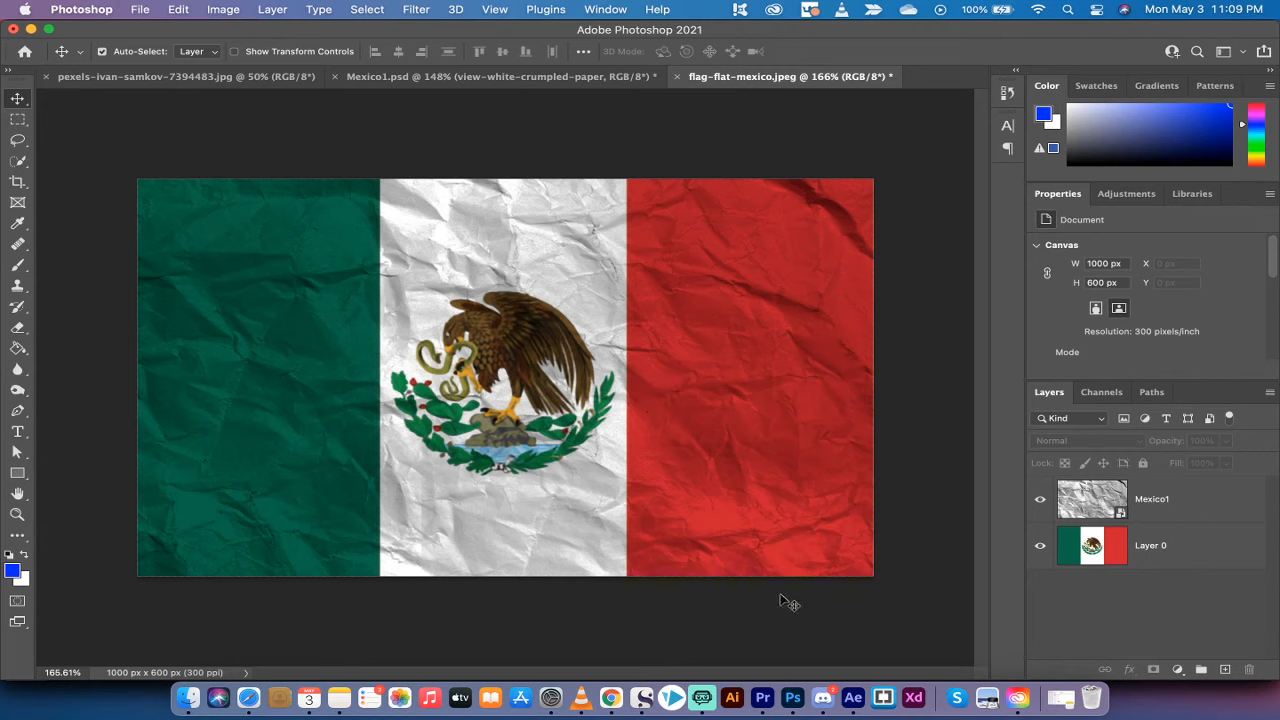
pyautogui.moveTo(762, 696)
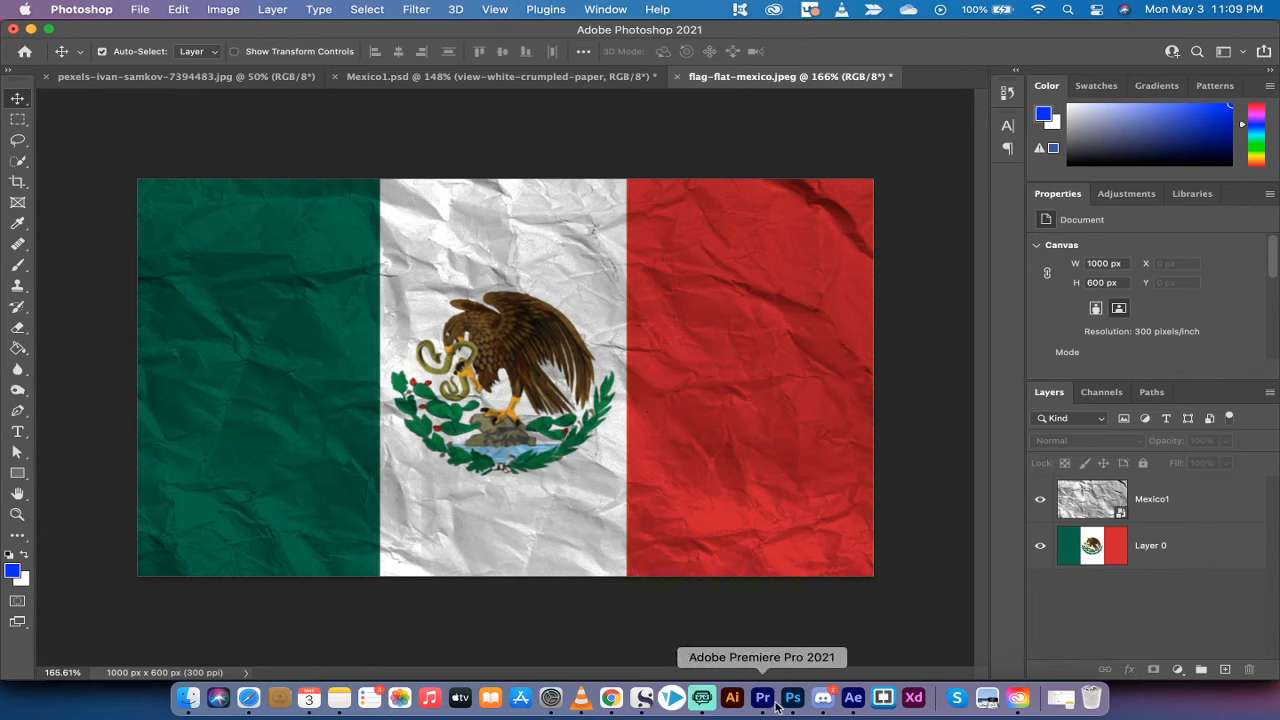
pyautogui.moveTo(916, 544)
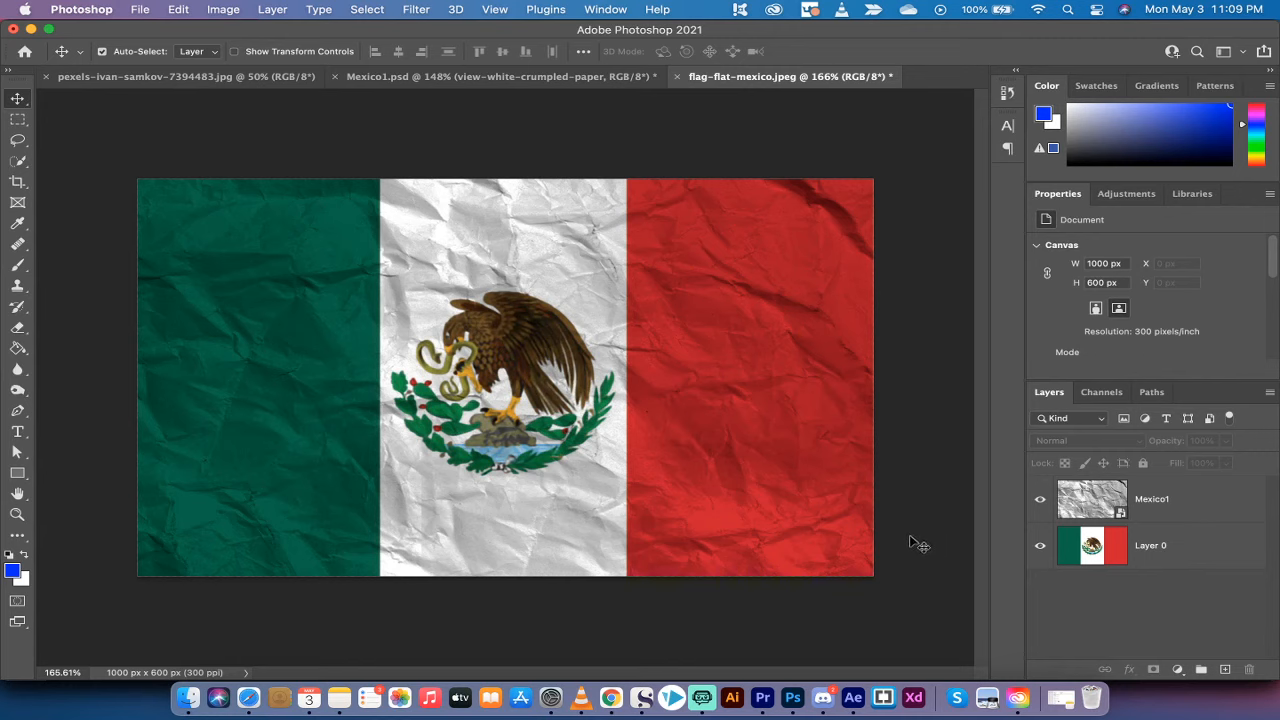
pyautogui.moveTo(702, 696)
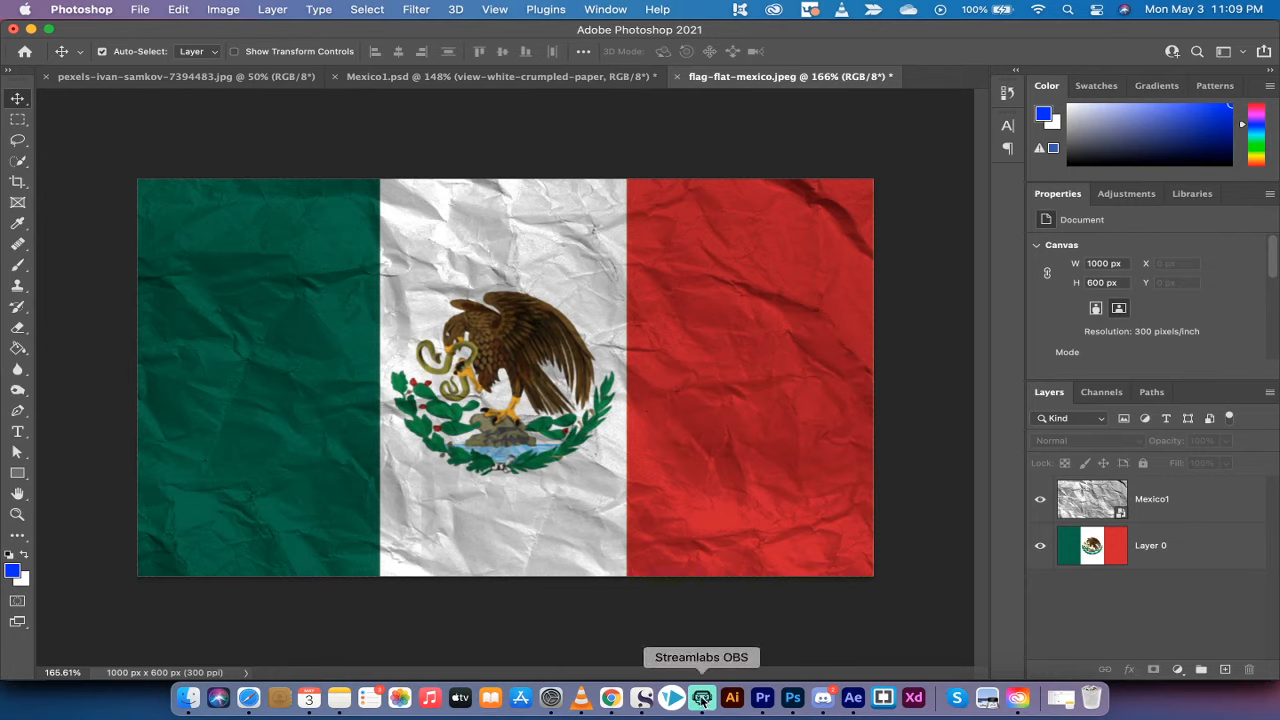